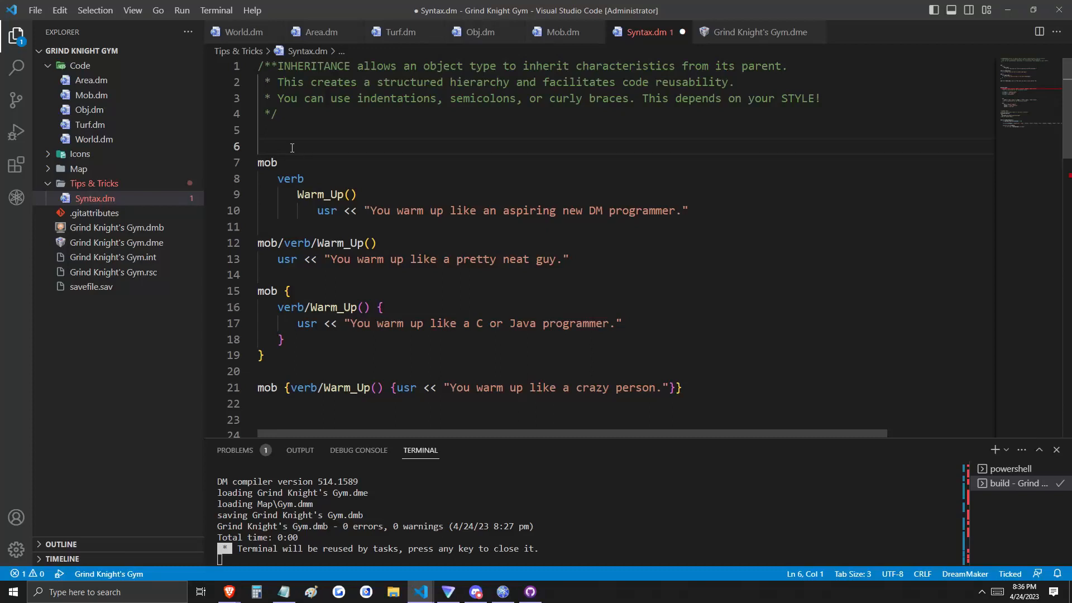
Focus the Syntax.dm editor with its four Warm_Up verb definitions for rebuilding
click(258, 146)
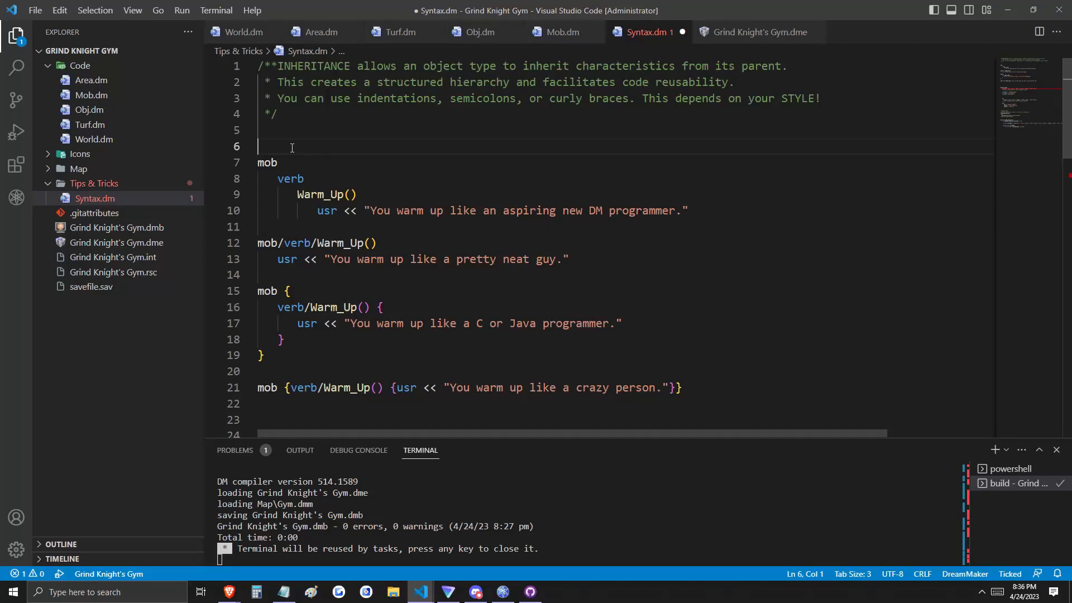
mouse_move(675, 6)
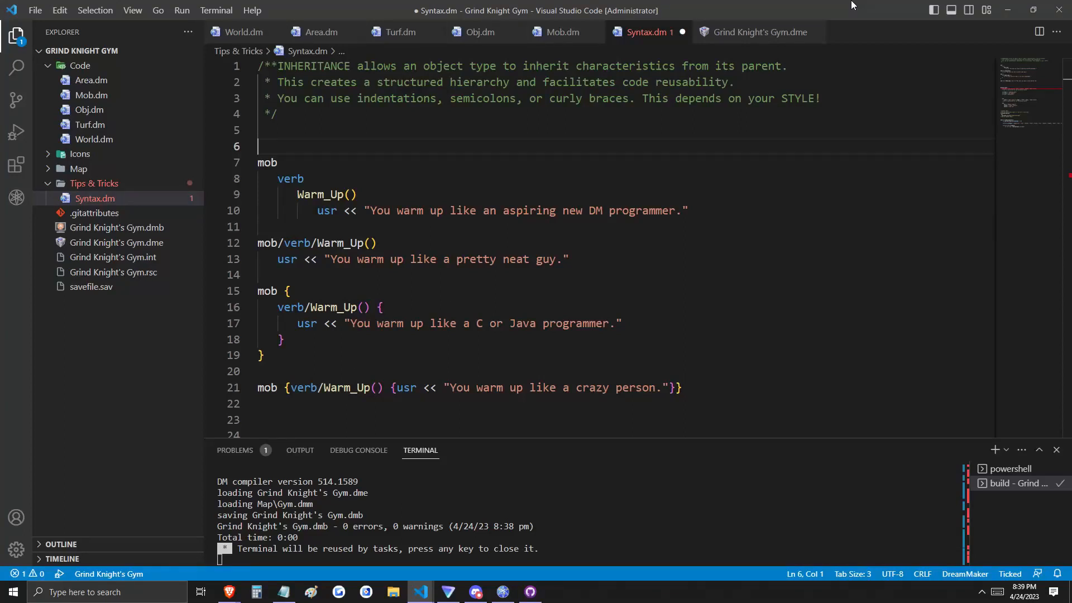
click(683, 210)
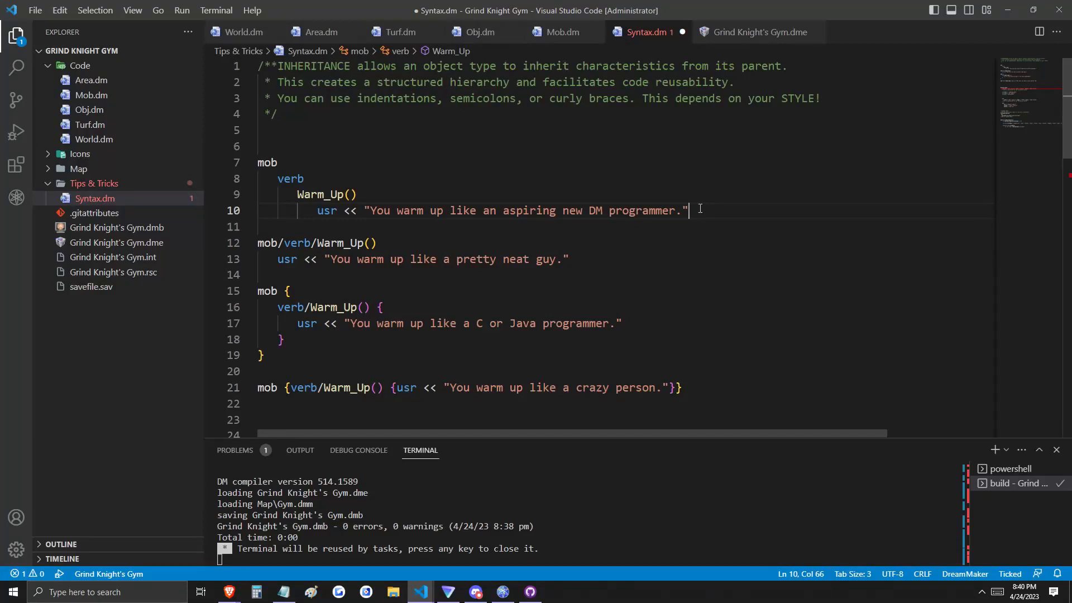
click(601, 263)
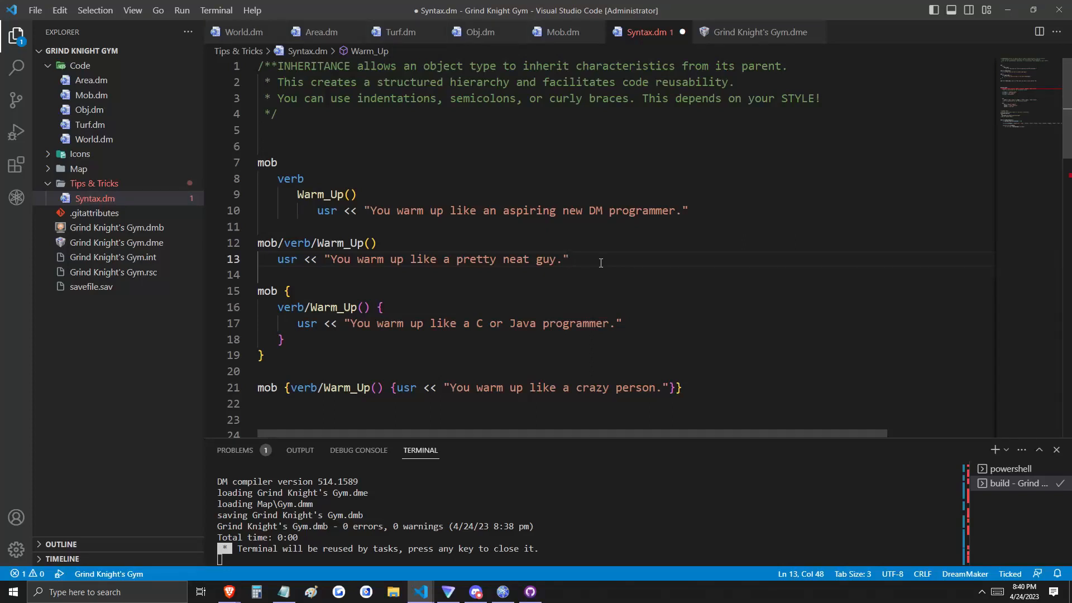
click(569, 260)
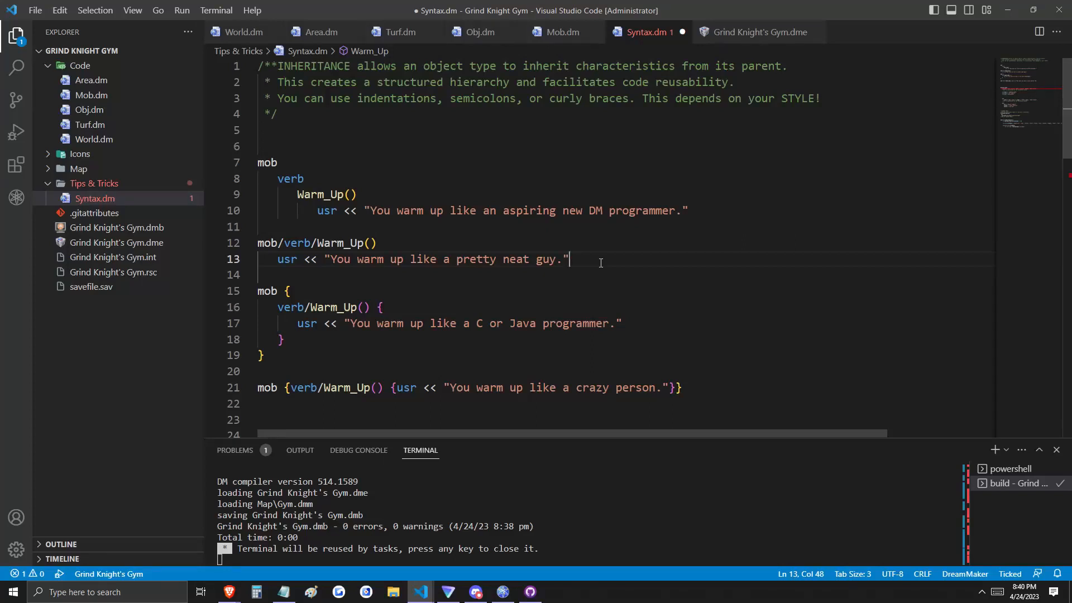
click(267, 243)
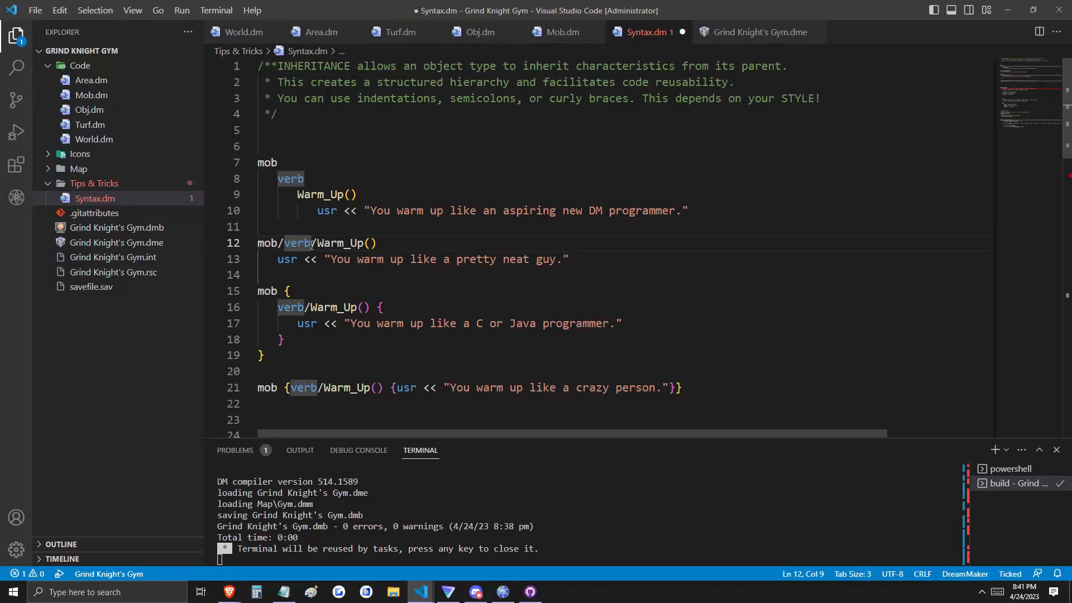
click(287, 259)
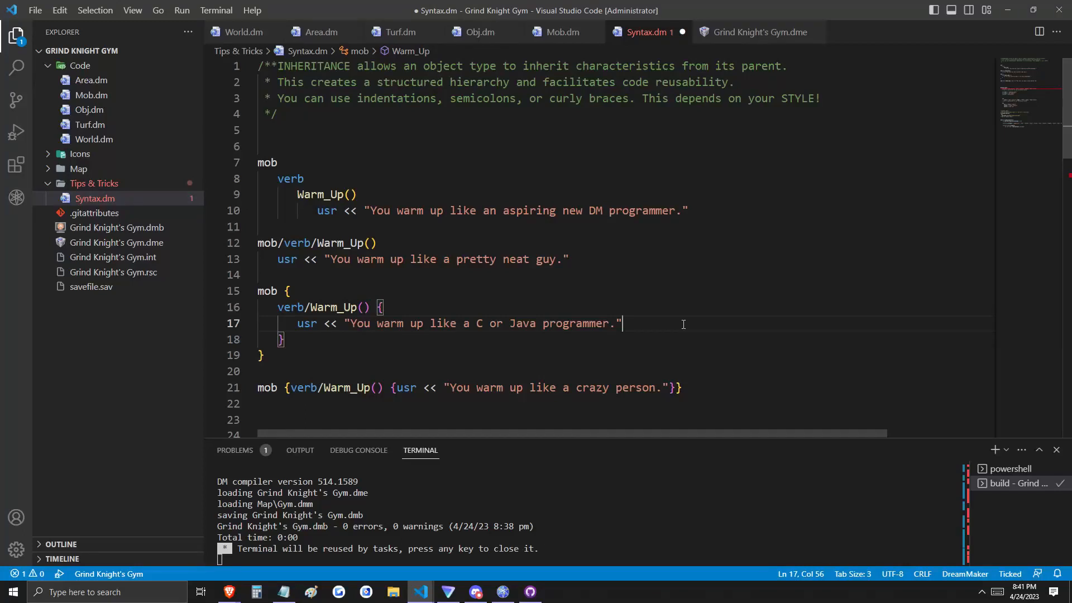
Work in the curly-brace mob block to comment out the first three Warm_Up definitions
click(291, 290)
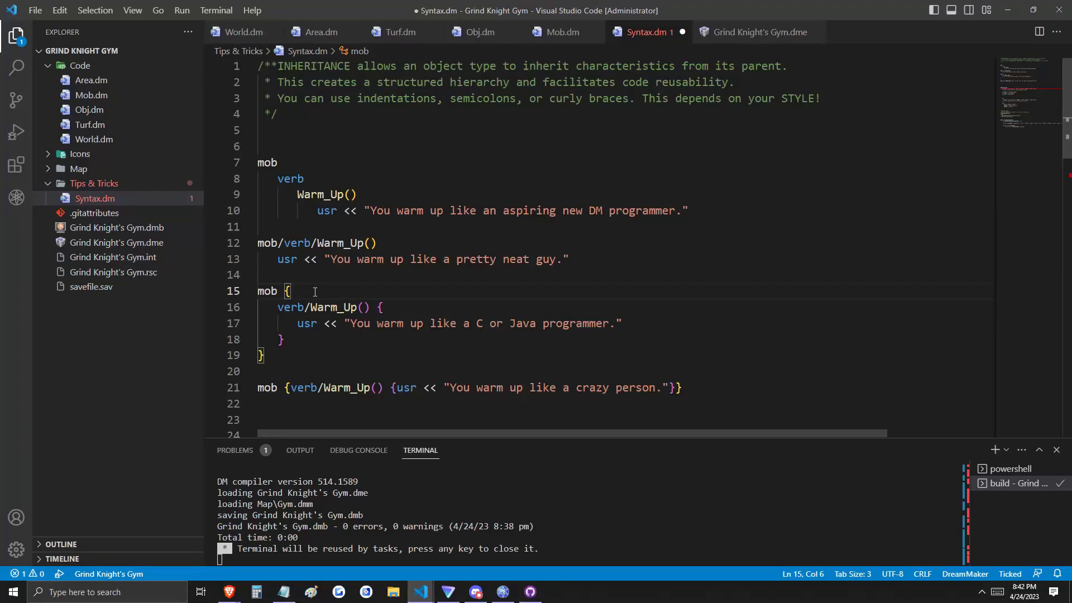
mouse_move(329, 290)
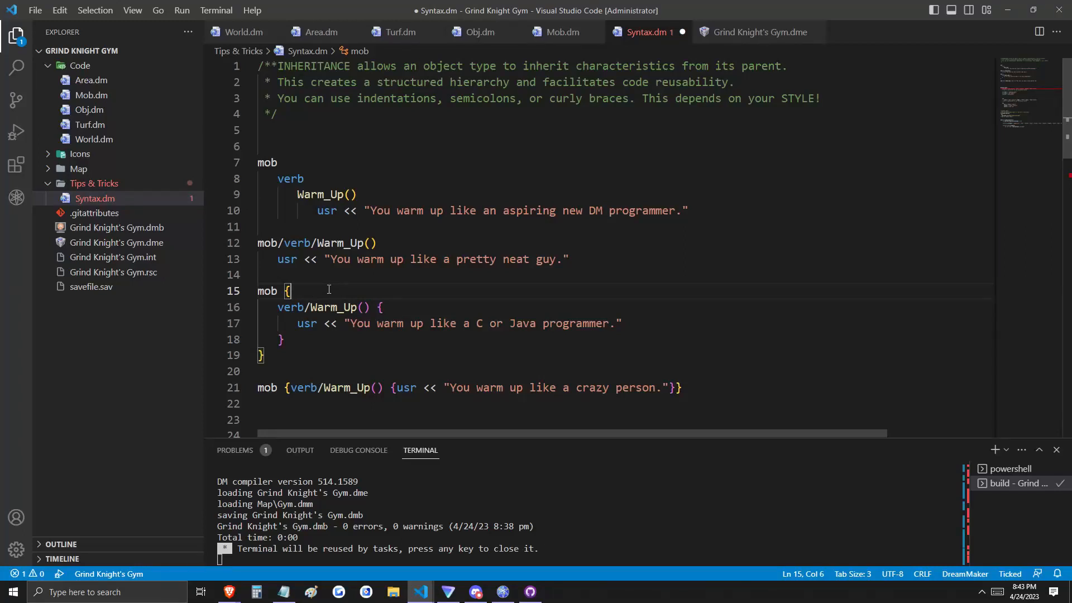
click(383, 307)
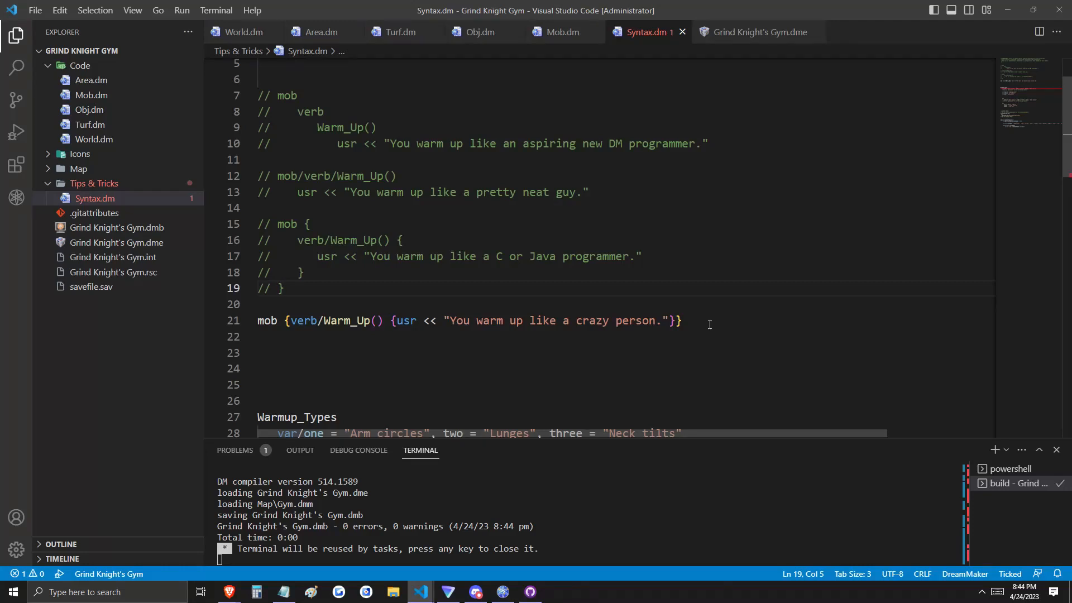
Show the line 28 parse error in PROBLEMS and mark the equivalence comment's end
scroll(down, 3)
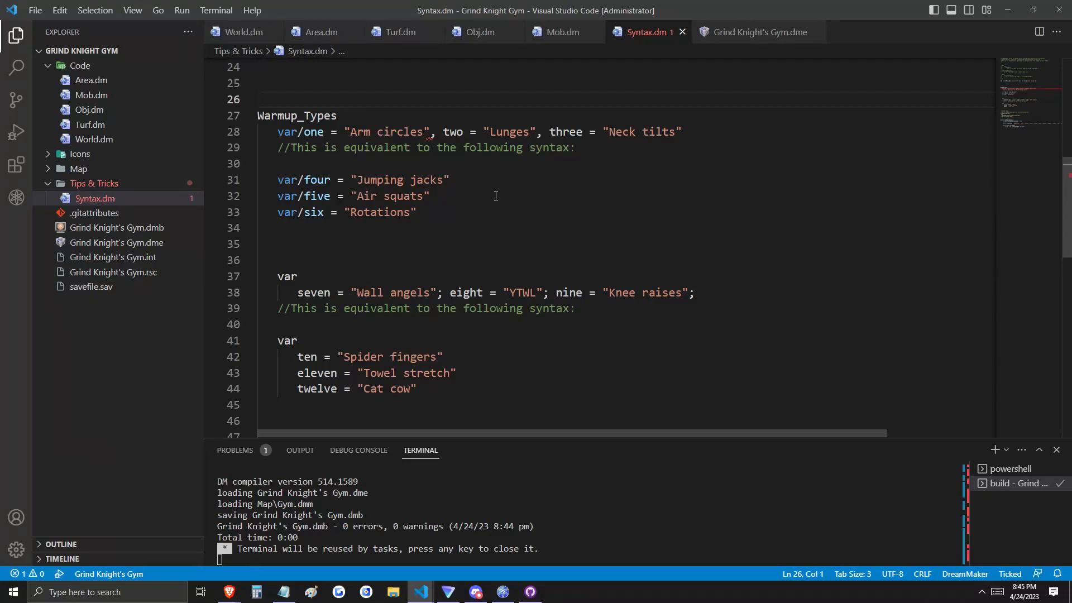
click(235, 450)
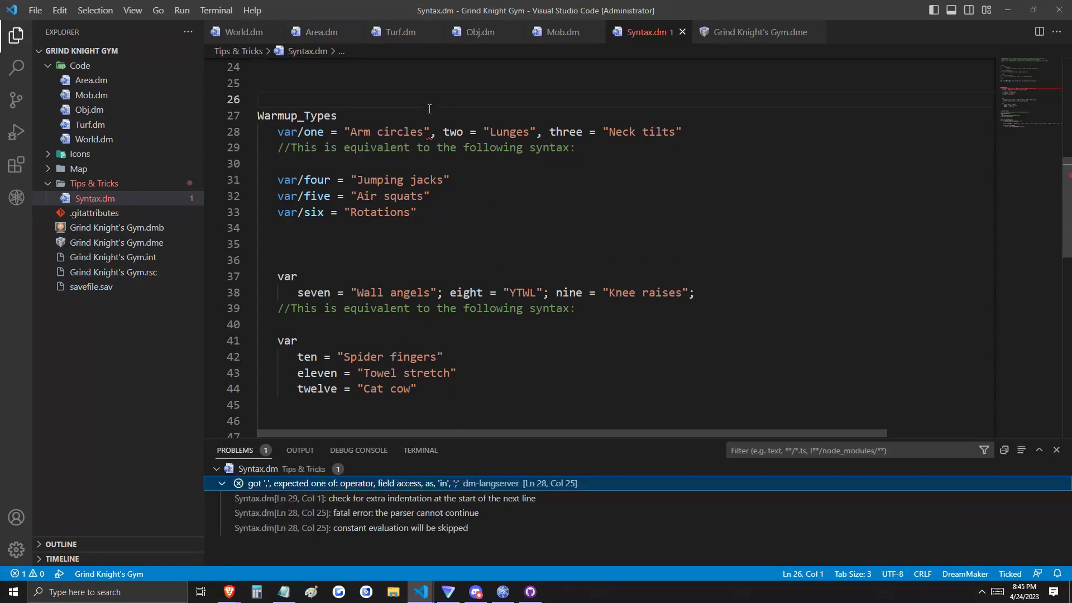
mouse_move(426, 116)
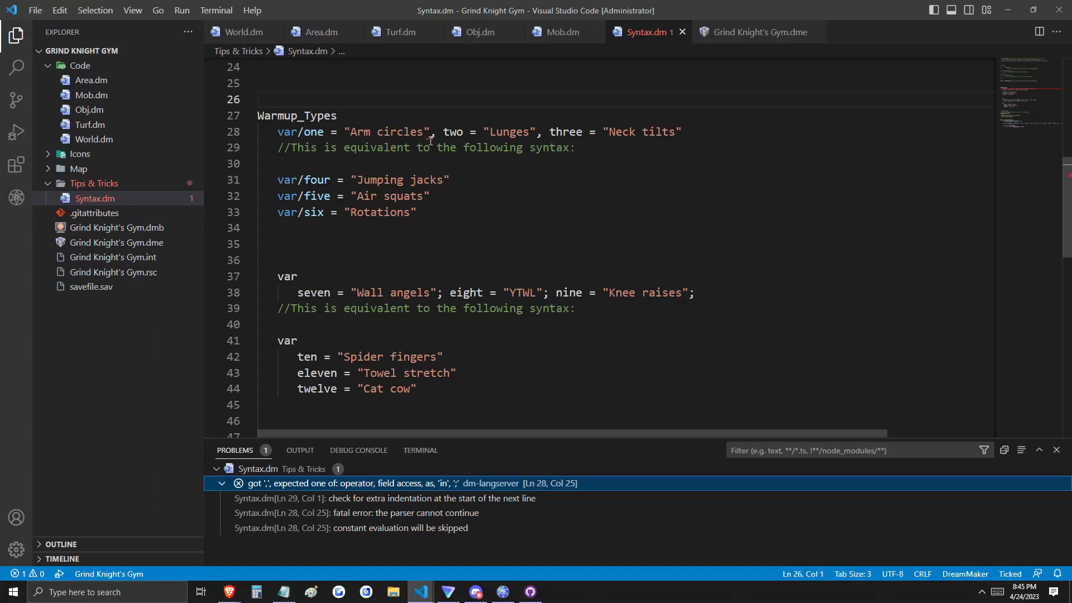
click(576, 147)
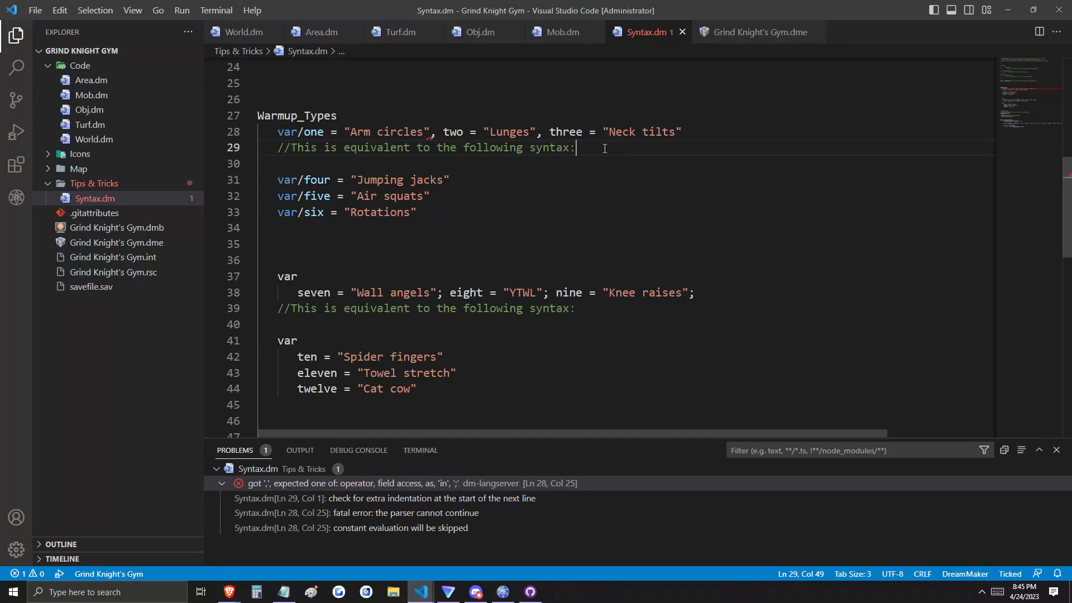
Walk through the comma- and semicolon-separated var lines, then the DANGER ZONE example
click(682, 131)
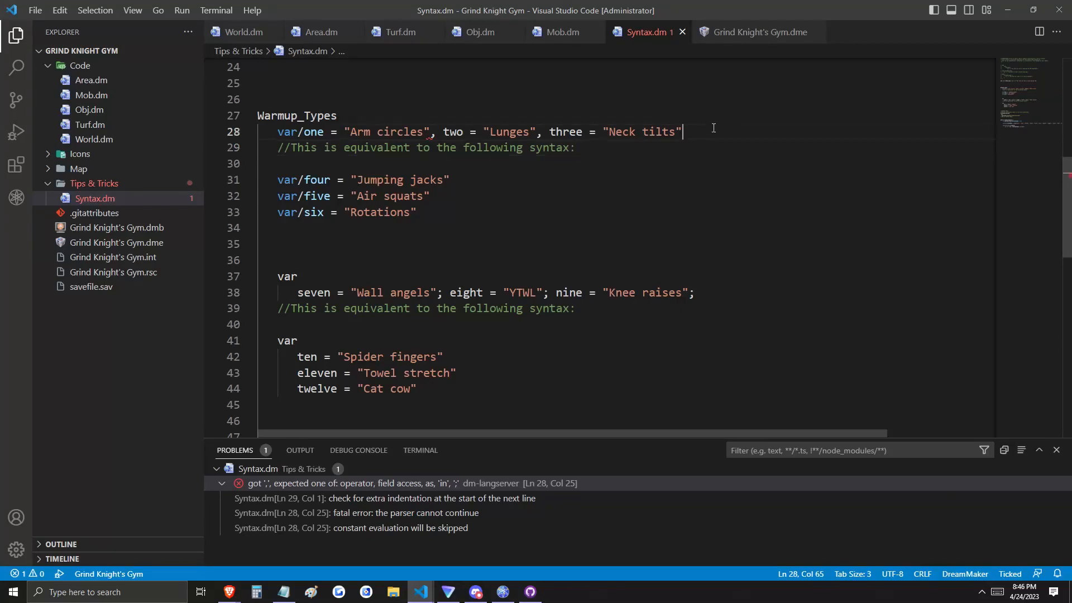
mouse_move(711, 133)
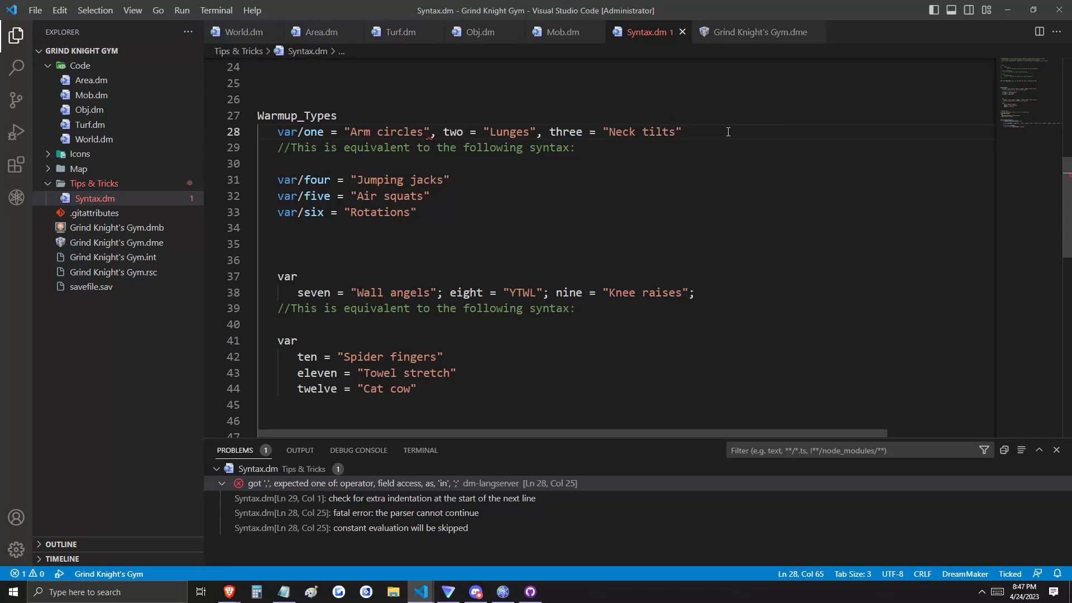
mouse_move(497, 181)
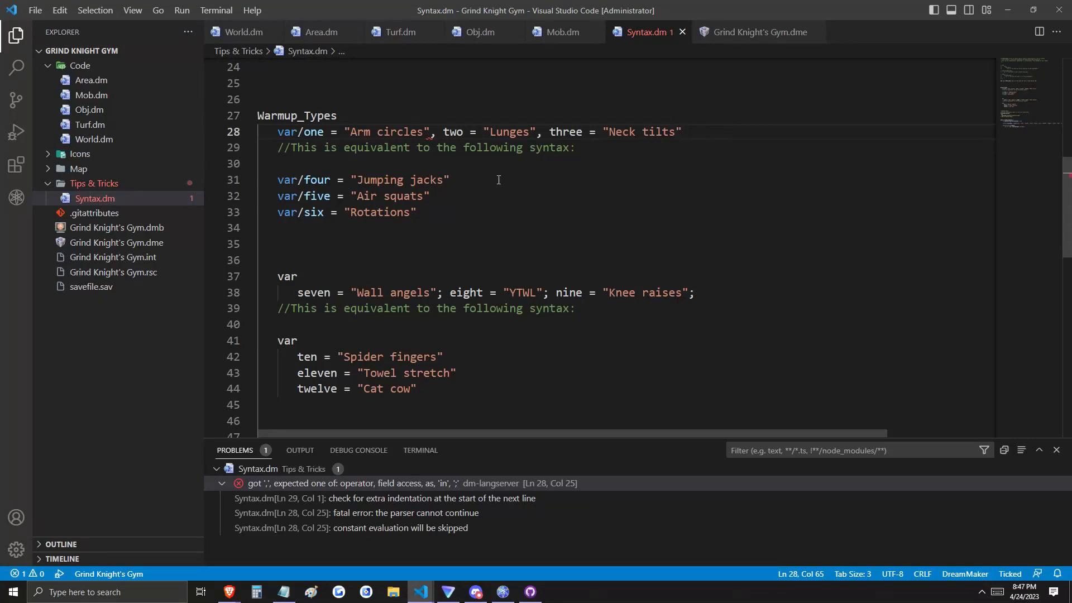
click(695, 292)
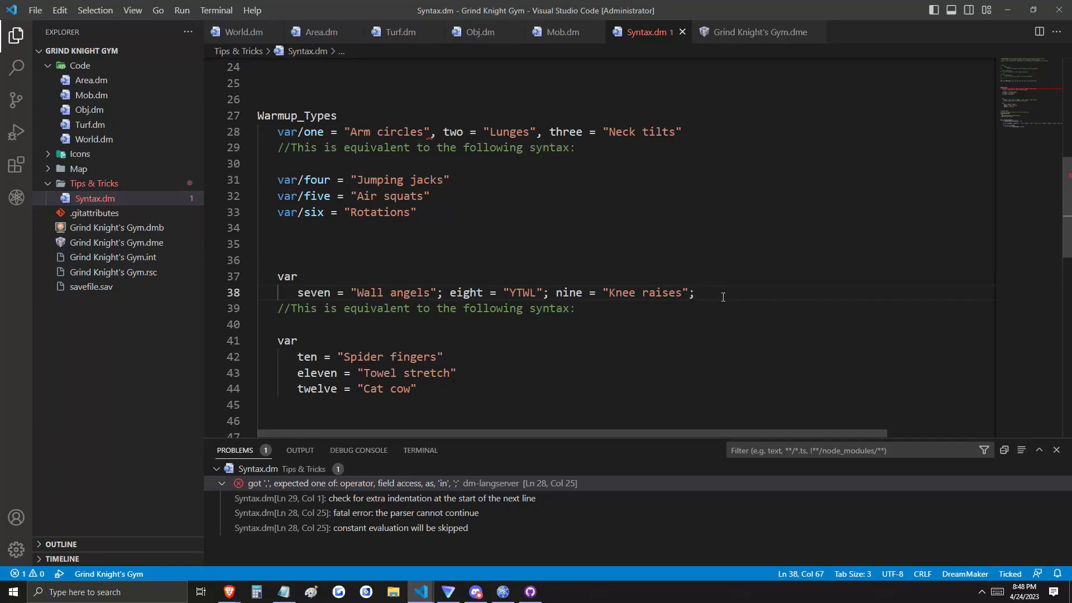
mouse_move(532, 344)
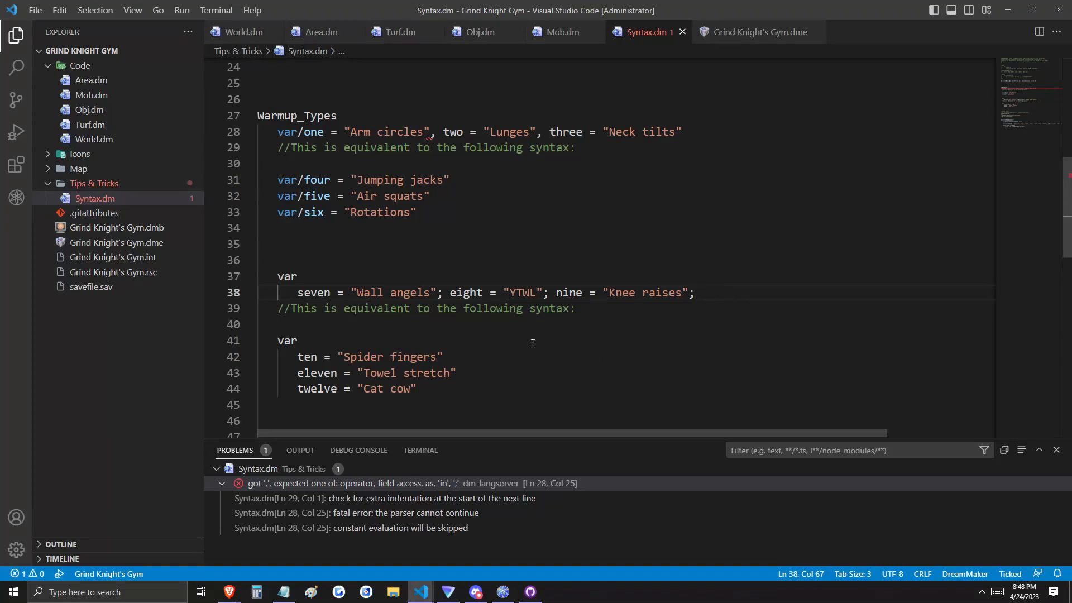
mouse_move(510, 391)
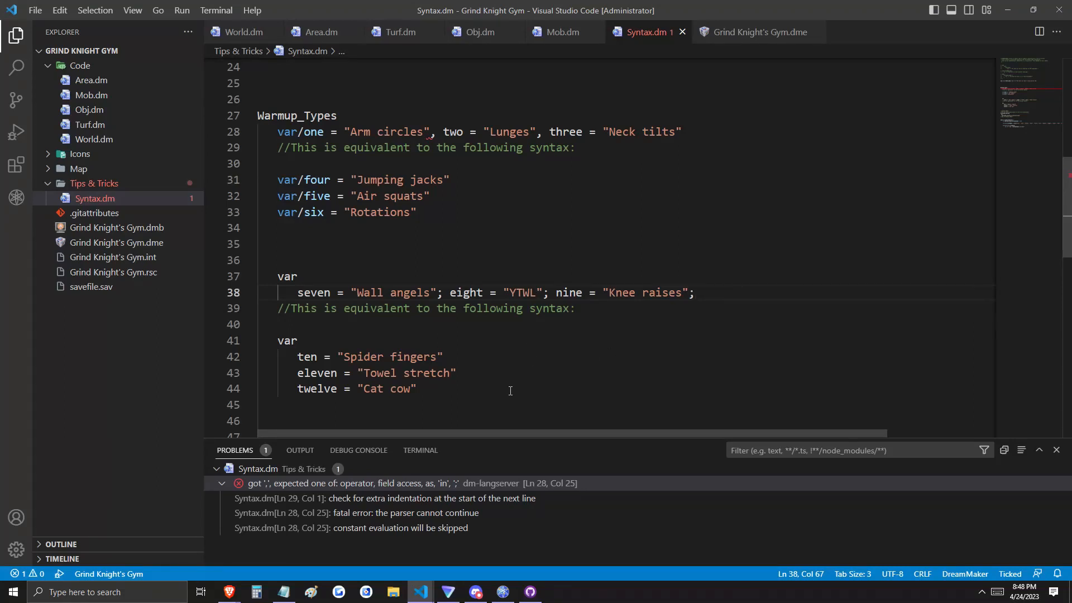
click(512, 388)
text(//DANGER ZONE//)
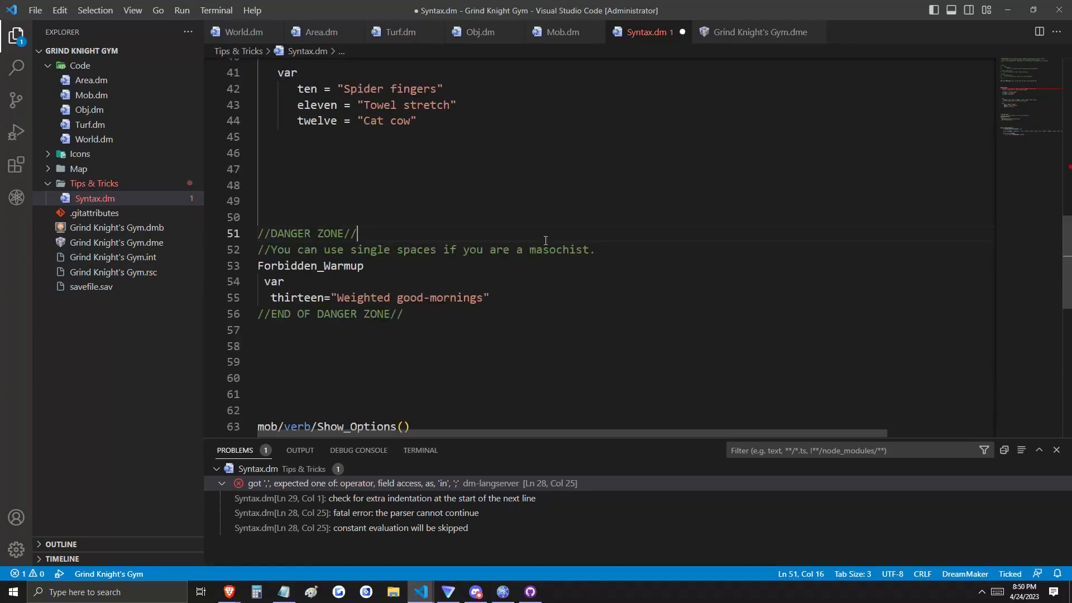
click(489, 297)
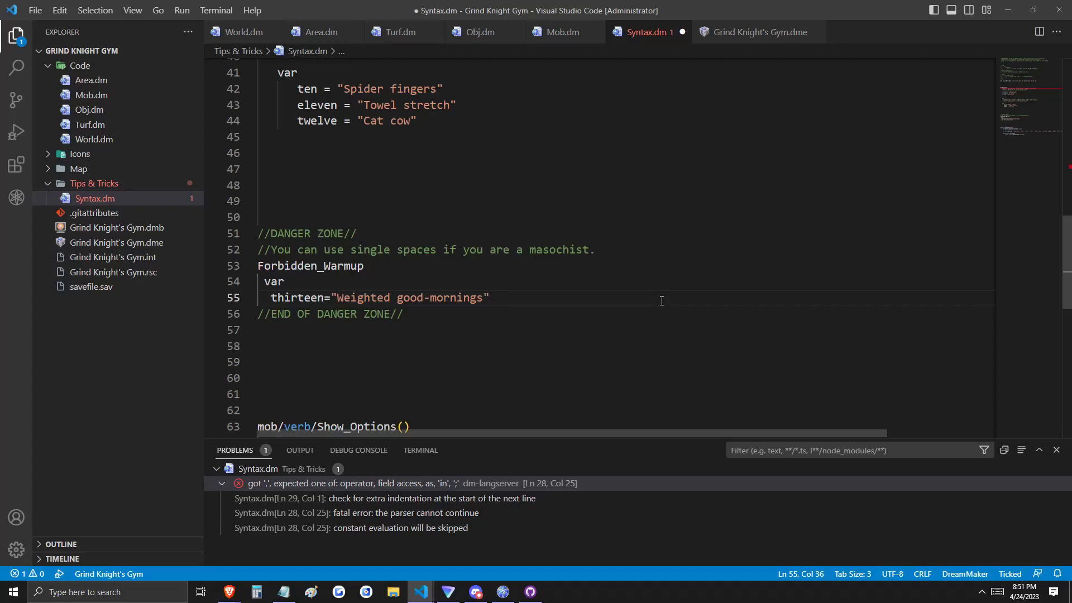
Scroll the editor to bring mob/verb/Show_Options() into view
scroll(down, 3)
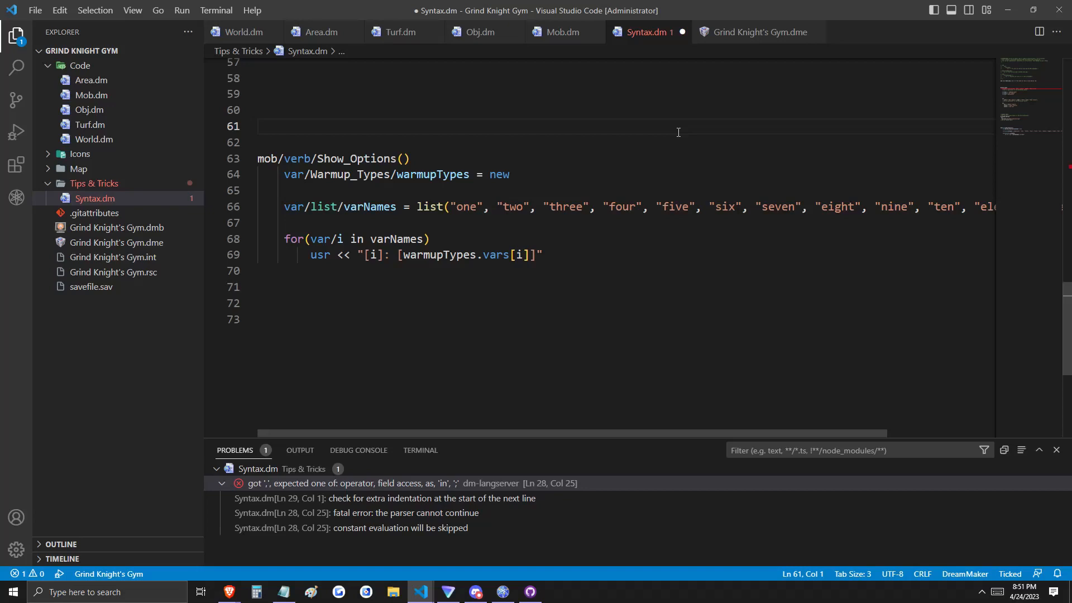
scroll(up, 3)
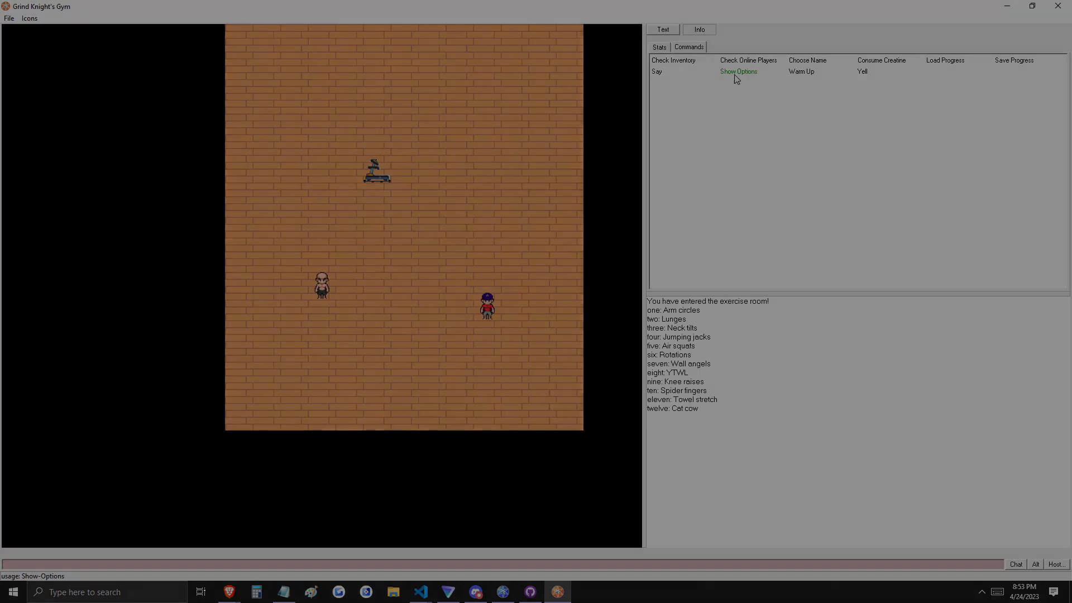
Close the Dream Seeker game after it lists warmup types one through twelve
click(420, 592)
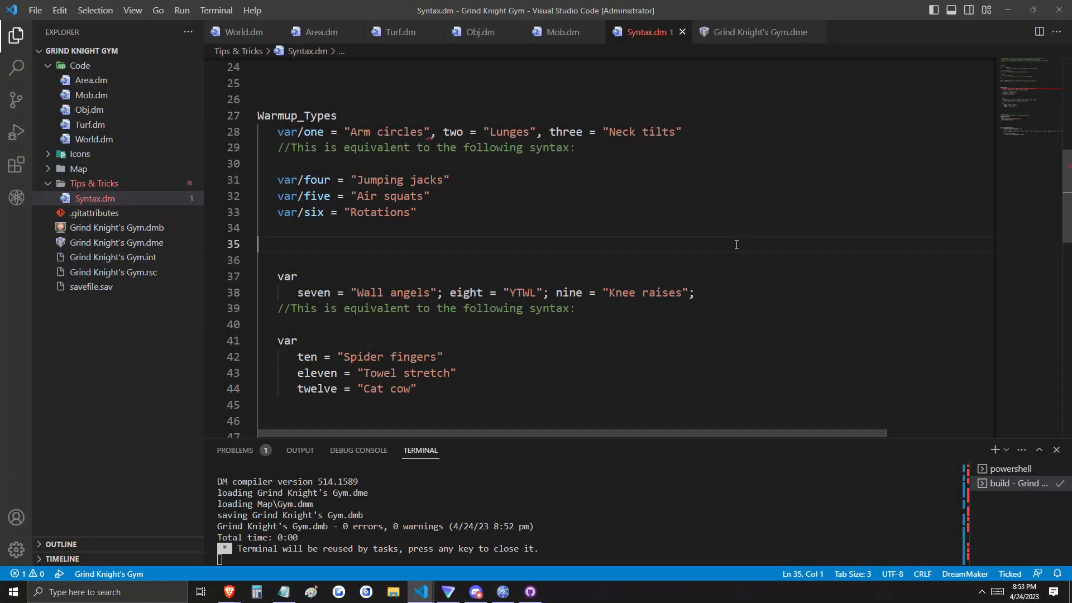